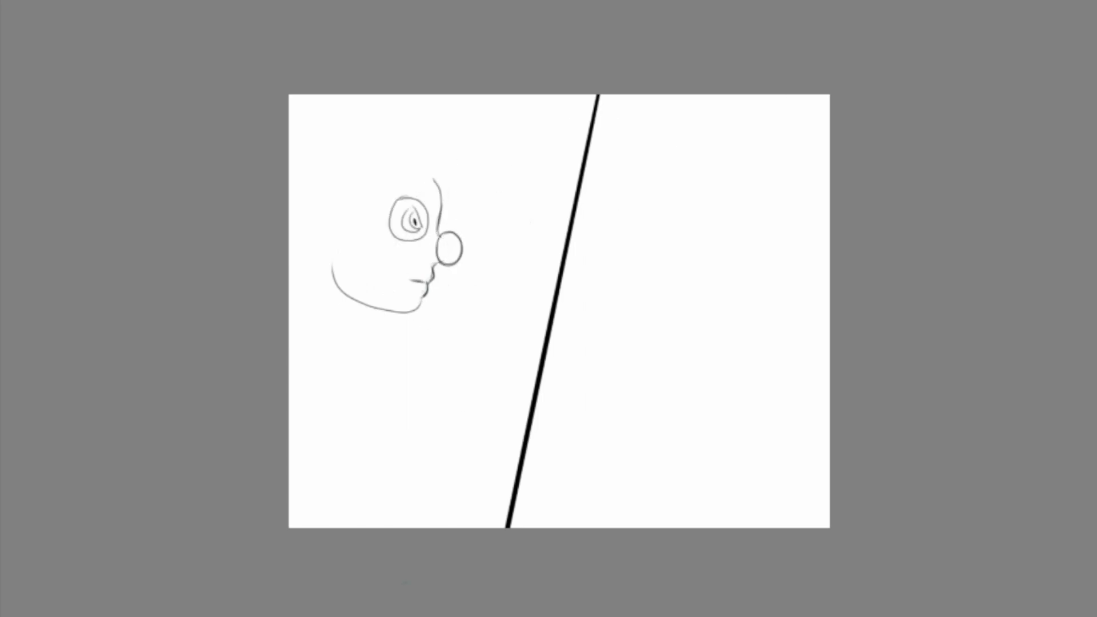
Sketch the curly-haired man's round-nosed face in the left panel.
left_click_drag(347, 189, 353, 245)
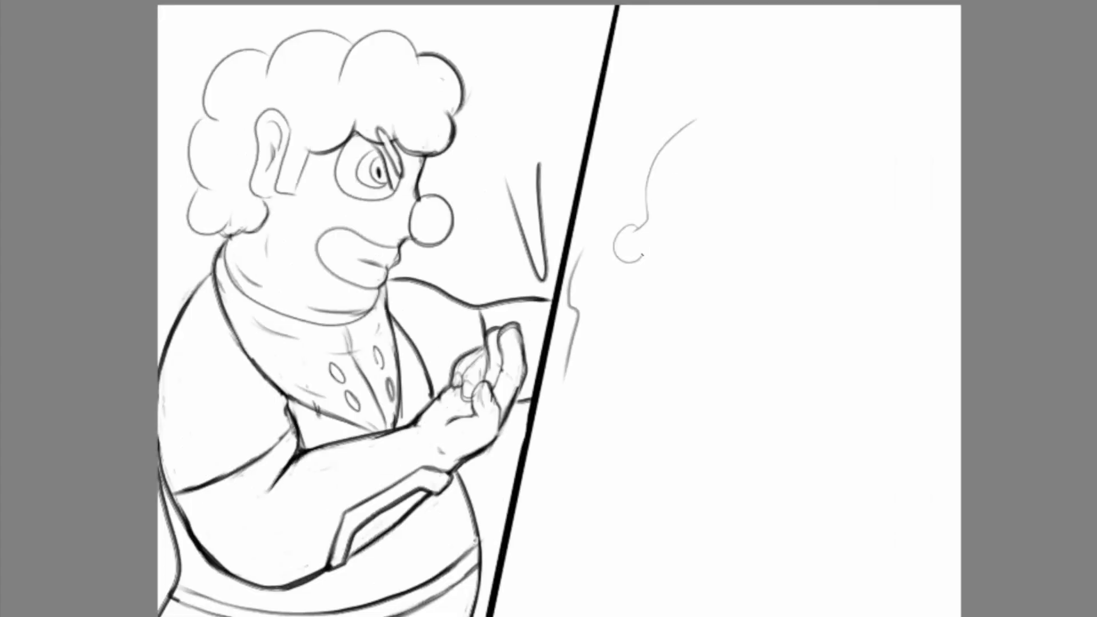
Sketch the second character's face outline and add facial detail in the right panel.
left_click_drag(630, 209, 735, 315)
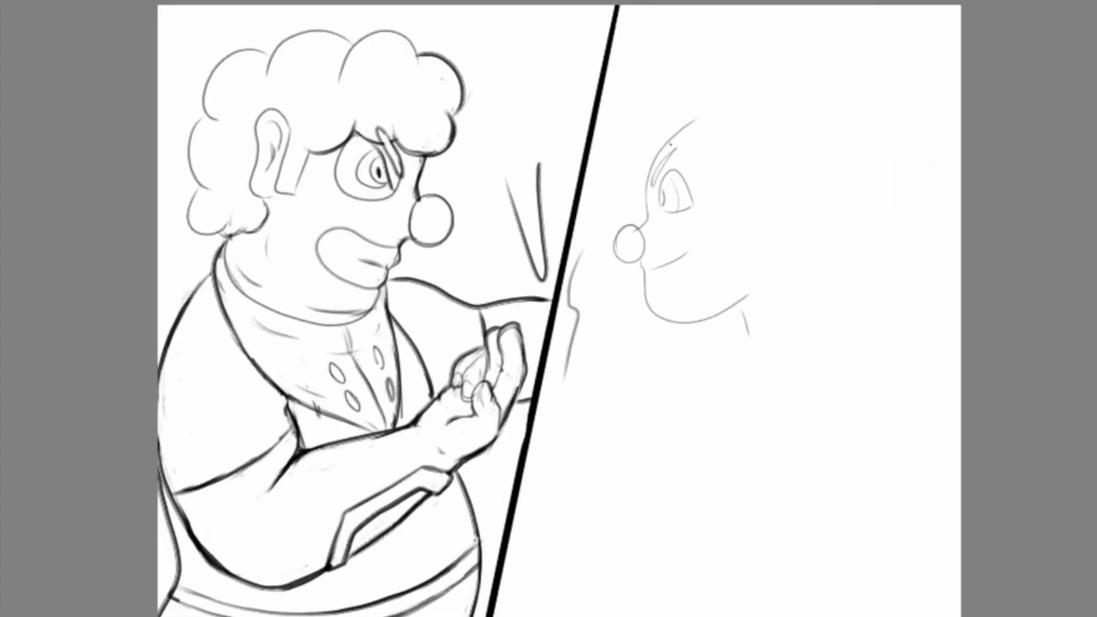
left_click_drag(665, 126, 756, 224)
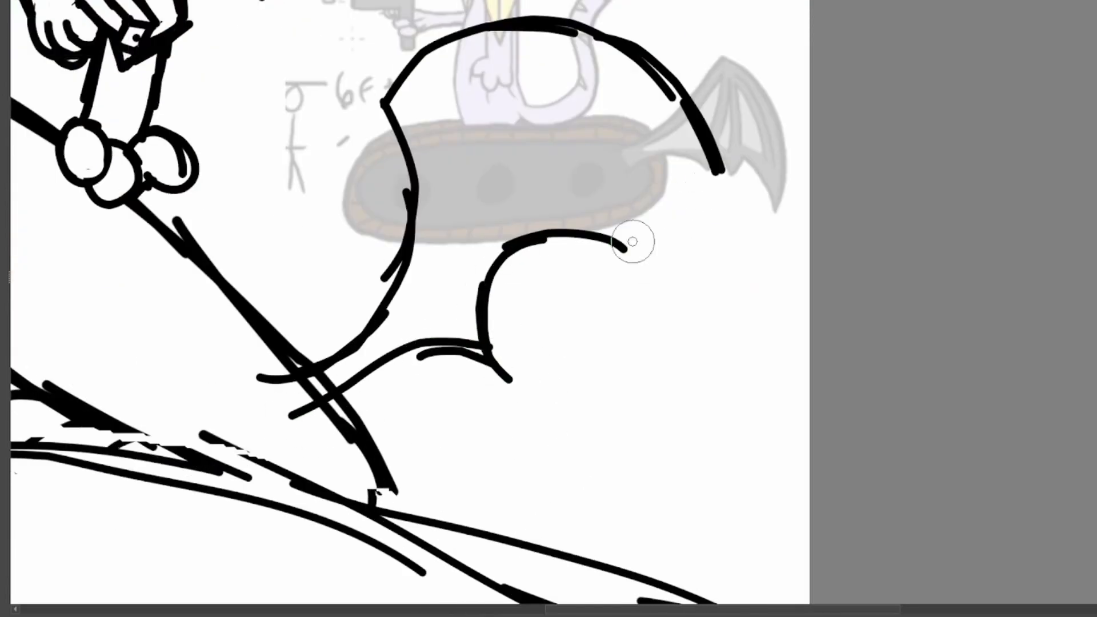
Ink another curved stroke along the bat-like wing's outline.
left_click_drag(616, 242, 458, 199)
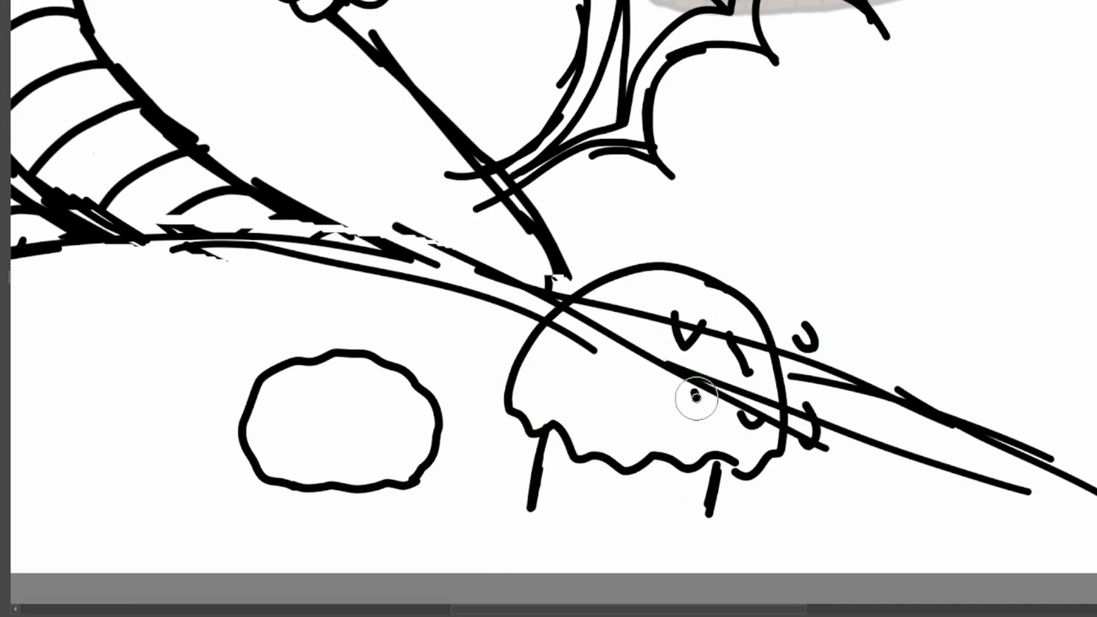
Sketch the small creature on the hill, a rough hill stroke, and a tall tree trunk.
left_click_drag(693, 399, 791, 417)
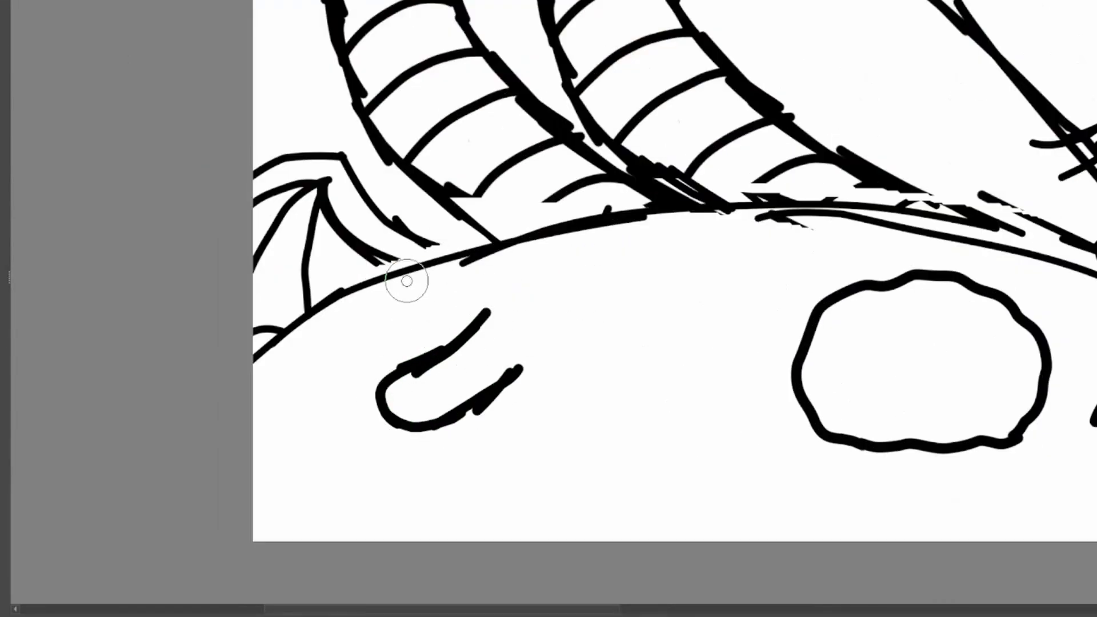
left_click_drag(406, 280, 640, 147)
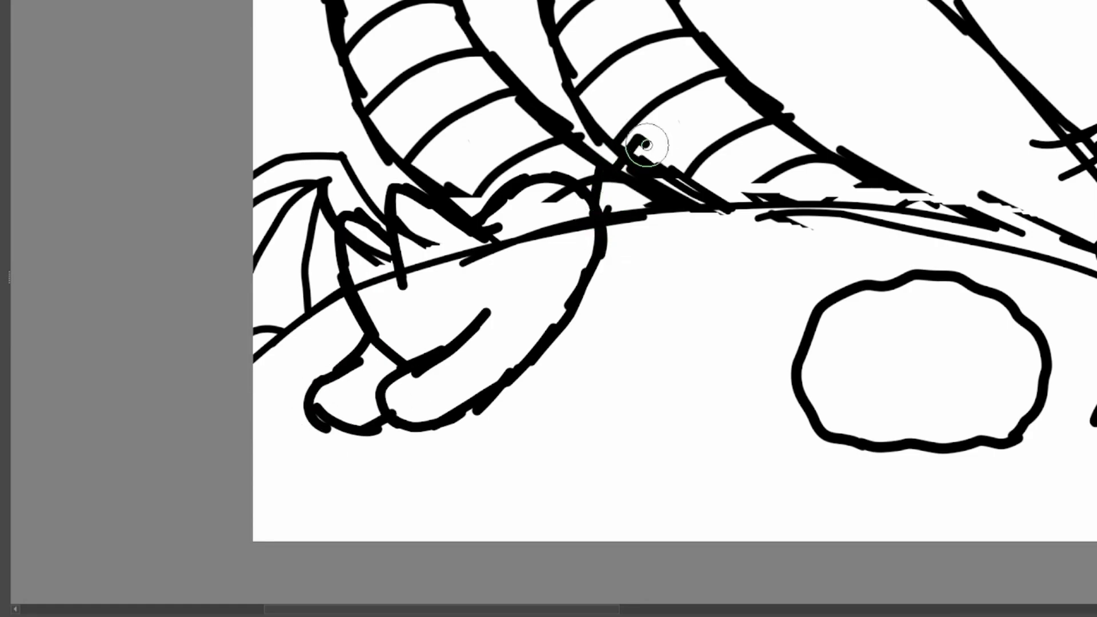
scroll("down", 3)
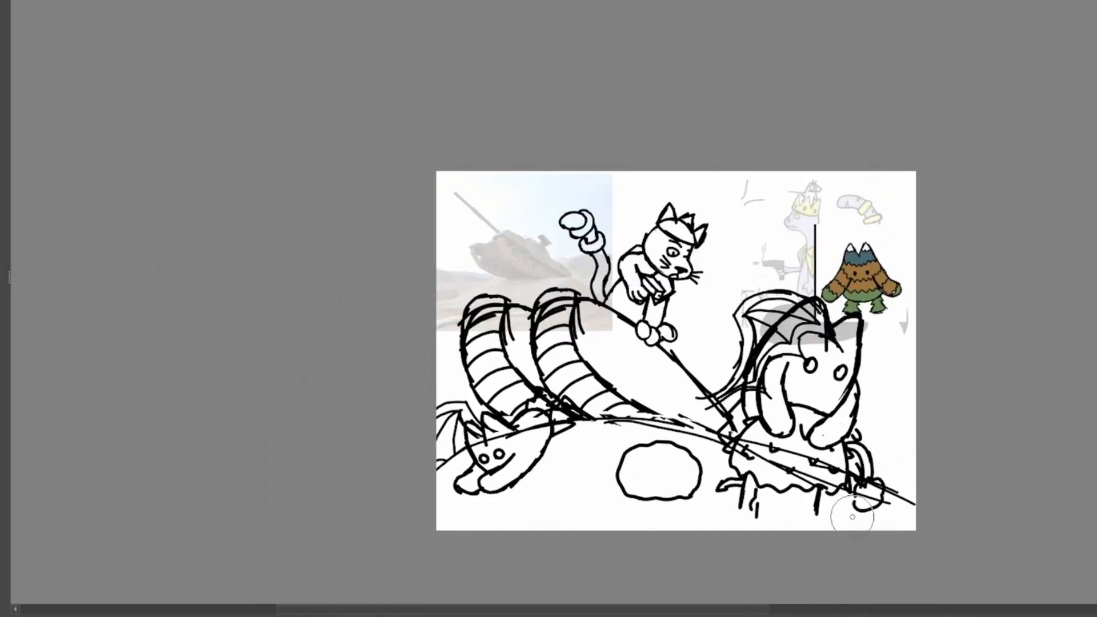
left_click_drag(770, 175, 847, 511)
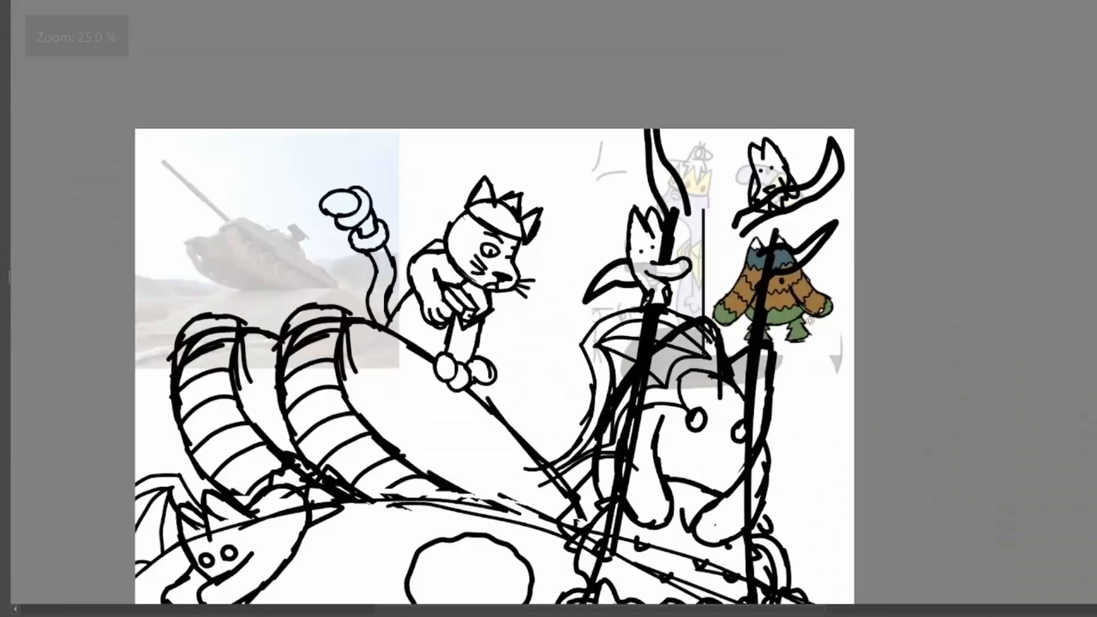
Zoom the canvas view while preparing to ink the monster's outline.
scroll("down", 3)
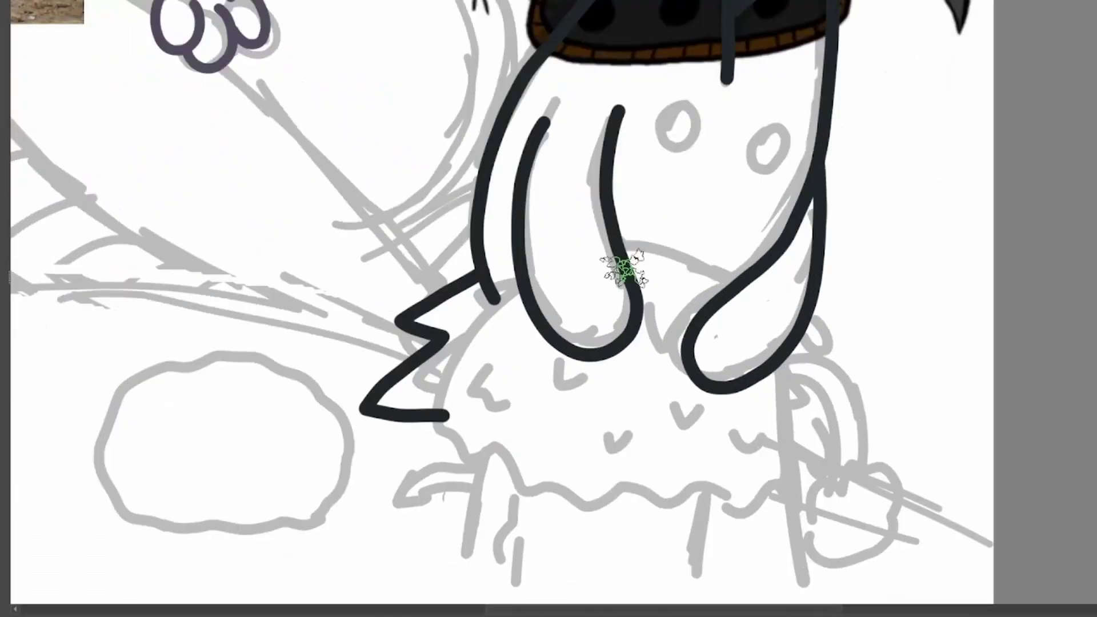
Ink a clean long outline for the curved barrel over the sketch.
left_click_drag(616, 280, 119, 496)
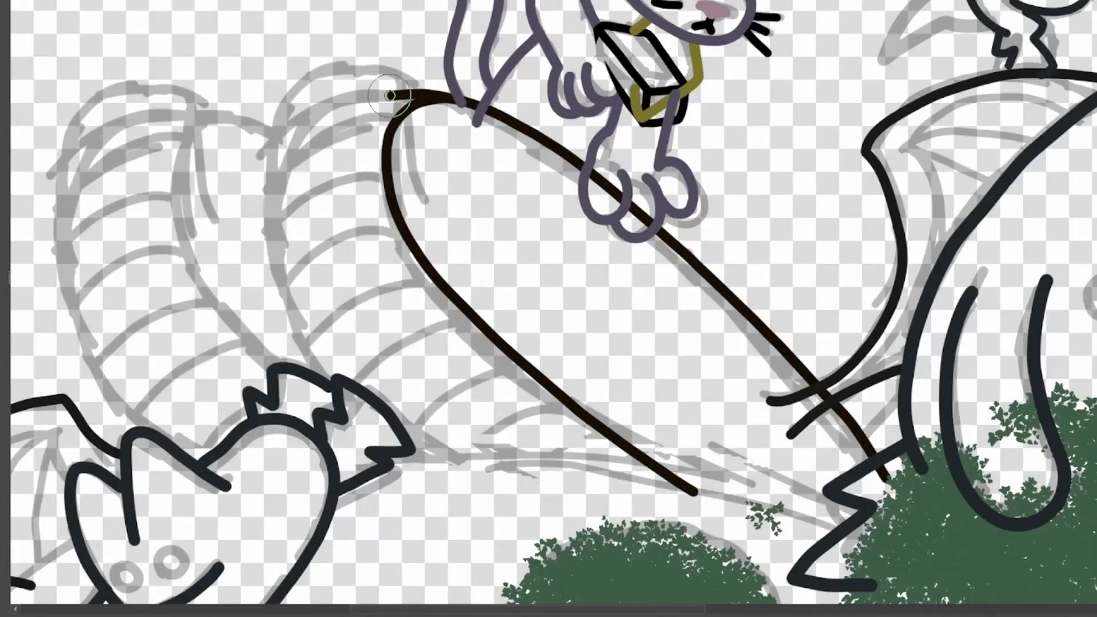
Zoom the view while painting the green hill, tree and treads, then review.
scroll("down", 3)
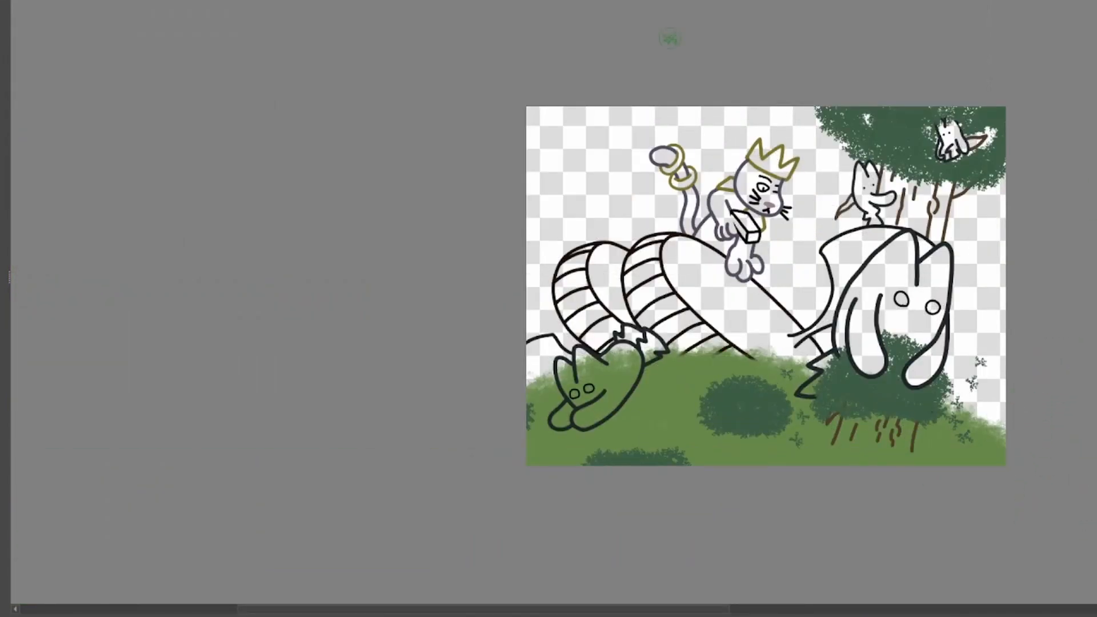
scroll("down", 3)
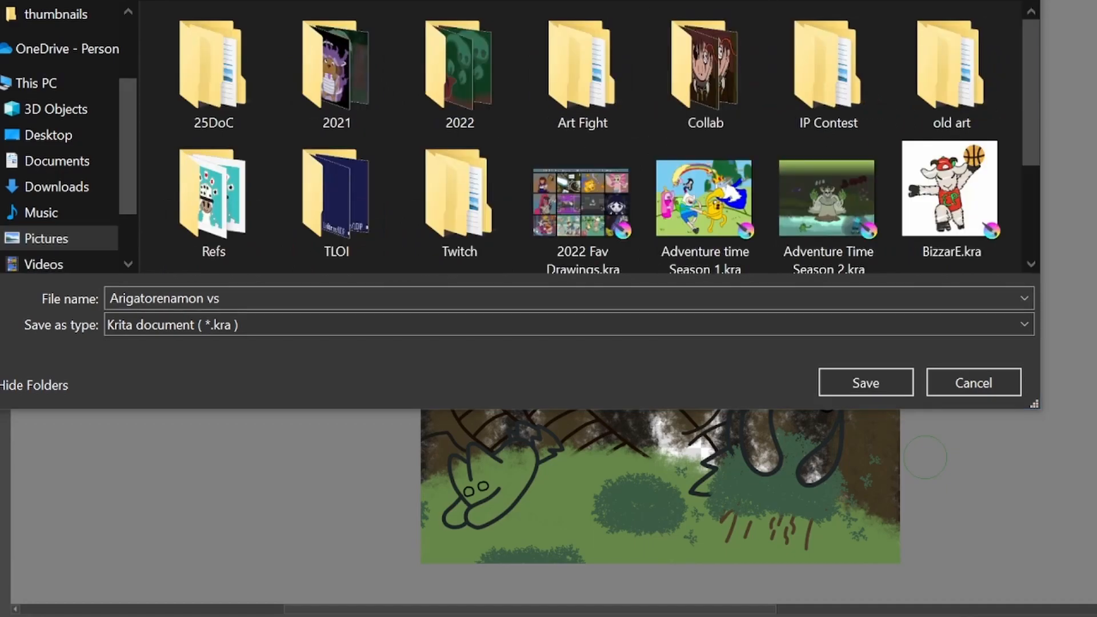
Save the scene as 'Arigatorenamon vs' .kra in Pictures.
left_click(866, 382)
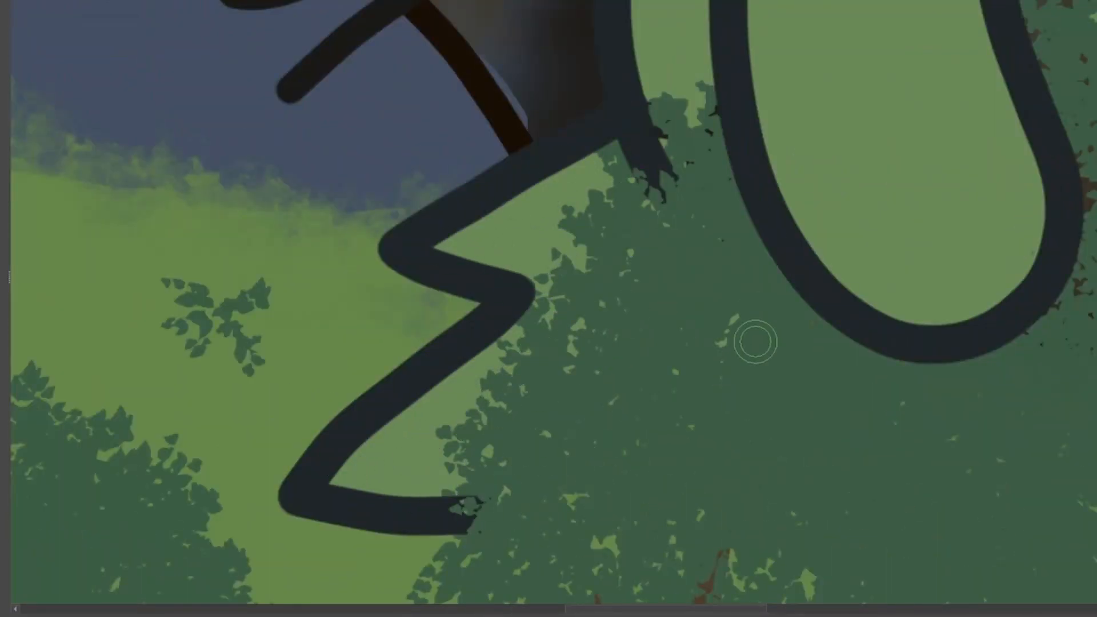
Zoom the view while painting dark green bushes and the creature's highlight.
scroll("down", 3)
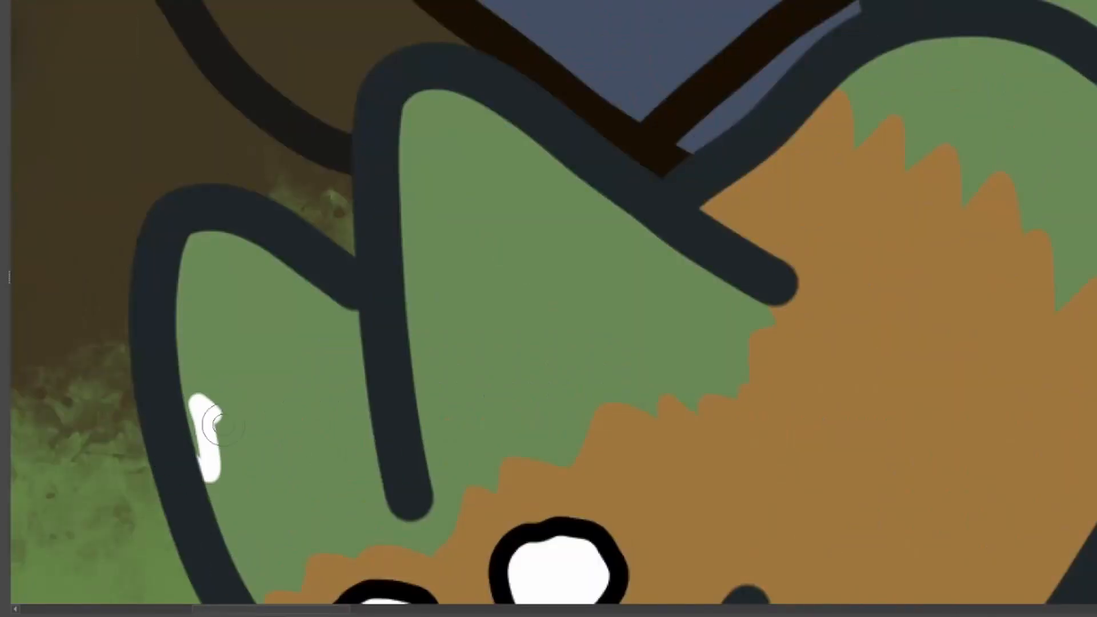
scroll("down", 3)
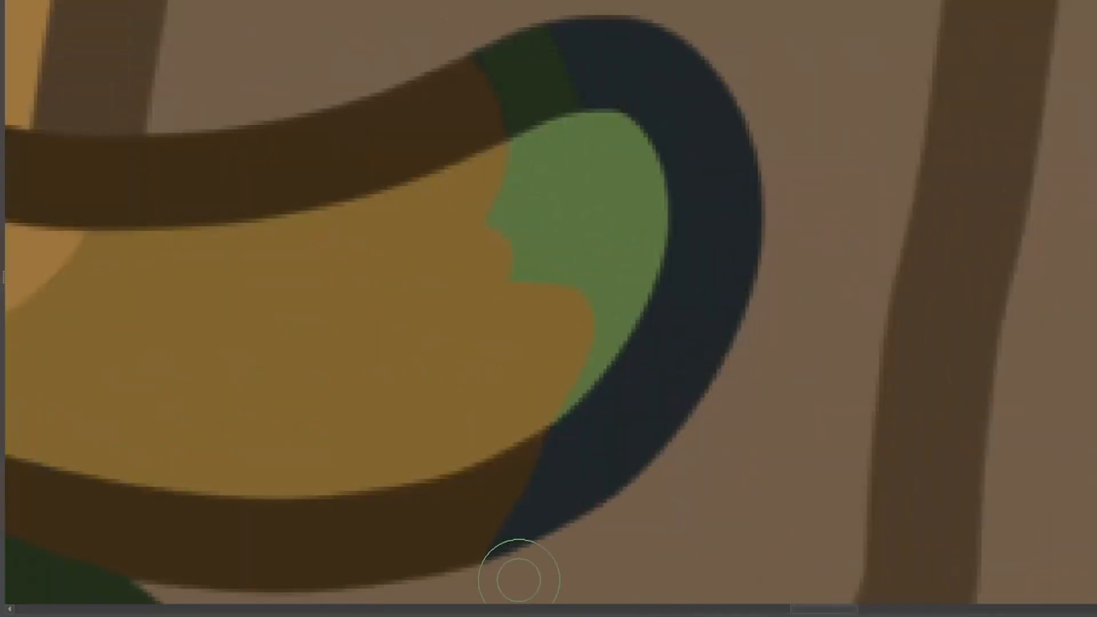
Zoom out to review the coloured creatures under the big tree.
scroll("down", 3)
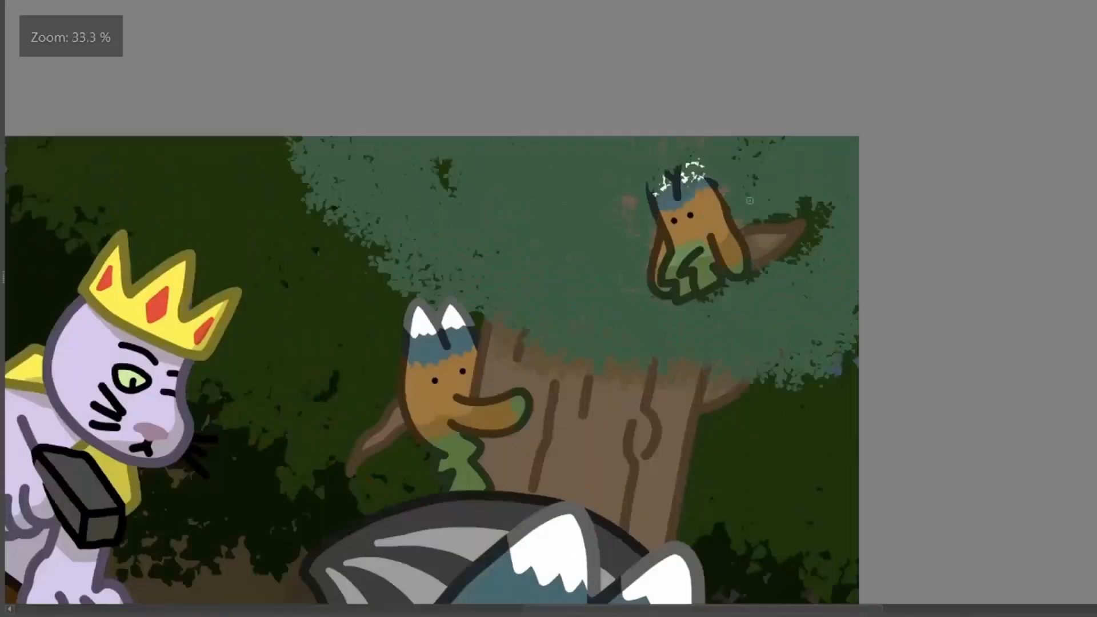